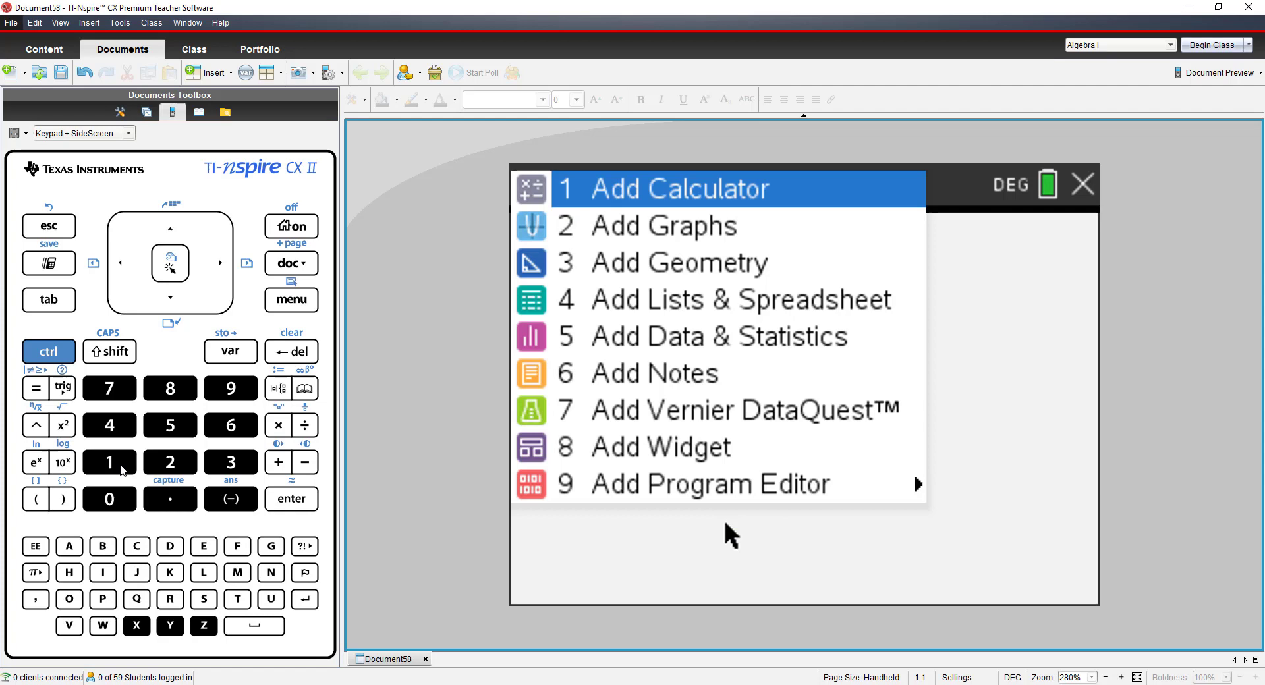
pyautogui.moveTo(158, 468)
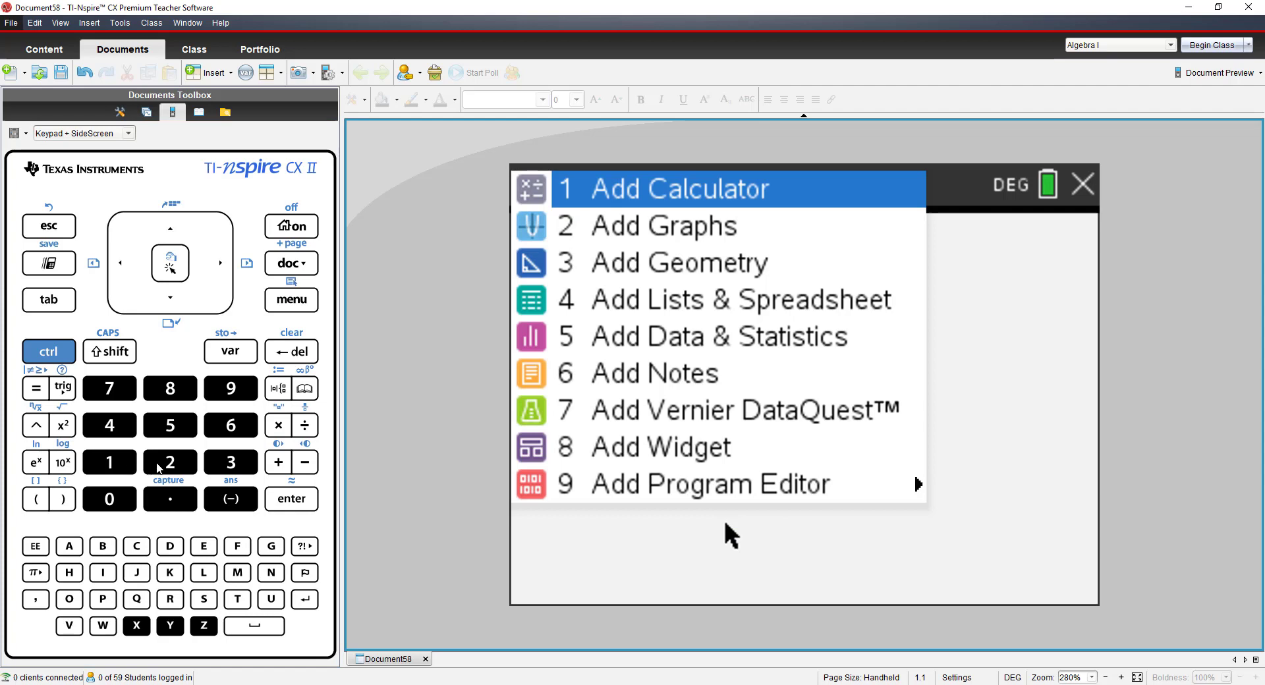
# - Insert a Graphs page with an empty f1(x)= entry line
pyautogui.click(662, 226)
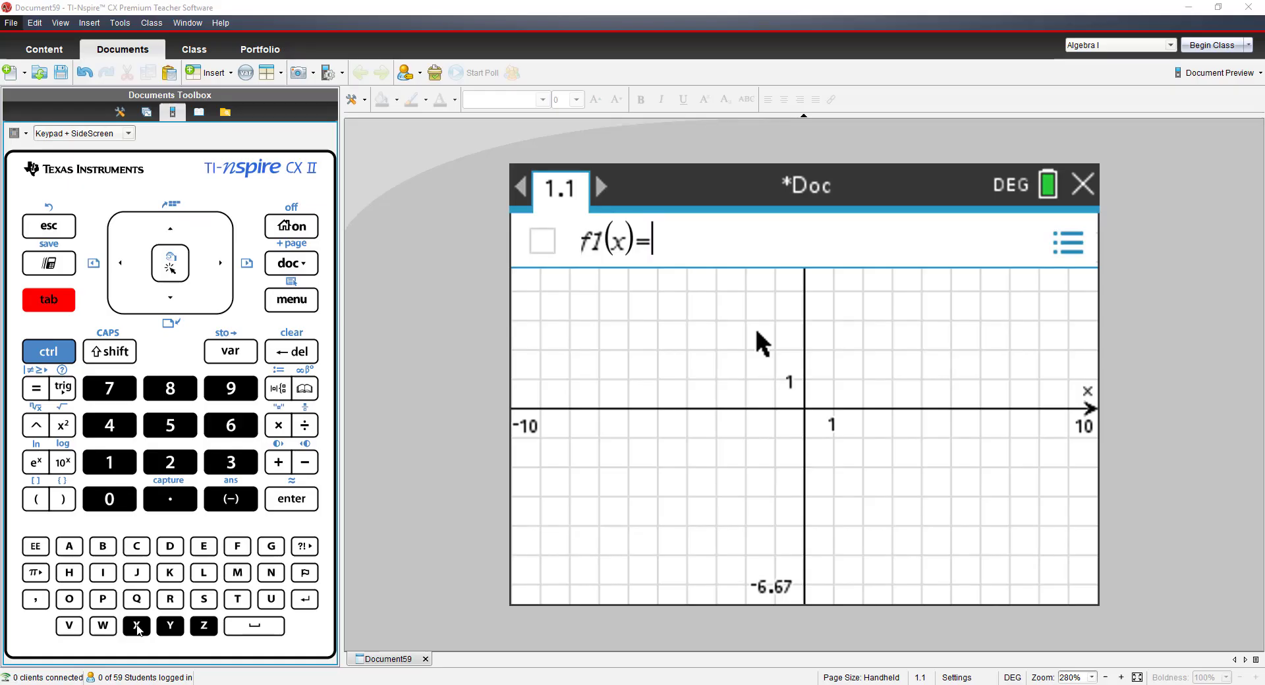
# - Enter and graph f1(x)=x²−2x−3 using the keypad
pyautogui.click(136, 627)
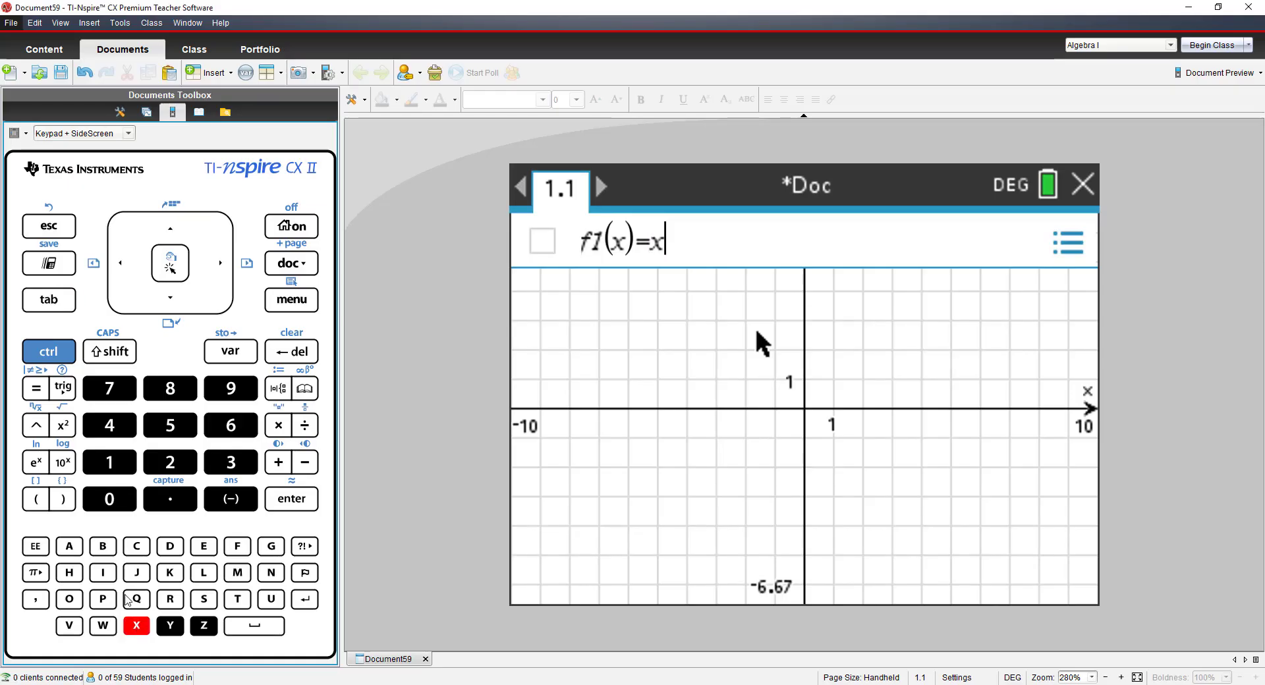
pyautogui.click(62, 424)
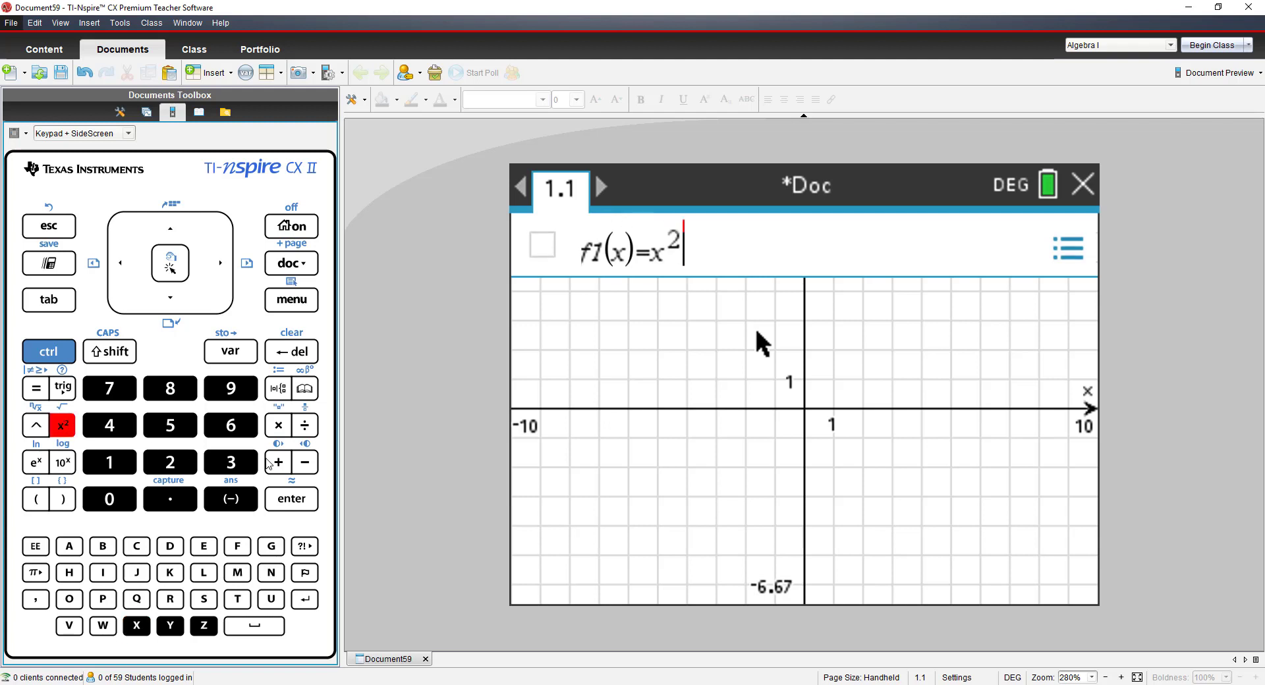
pyautogui.click(276, 463)
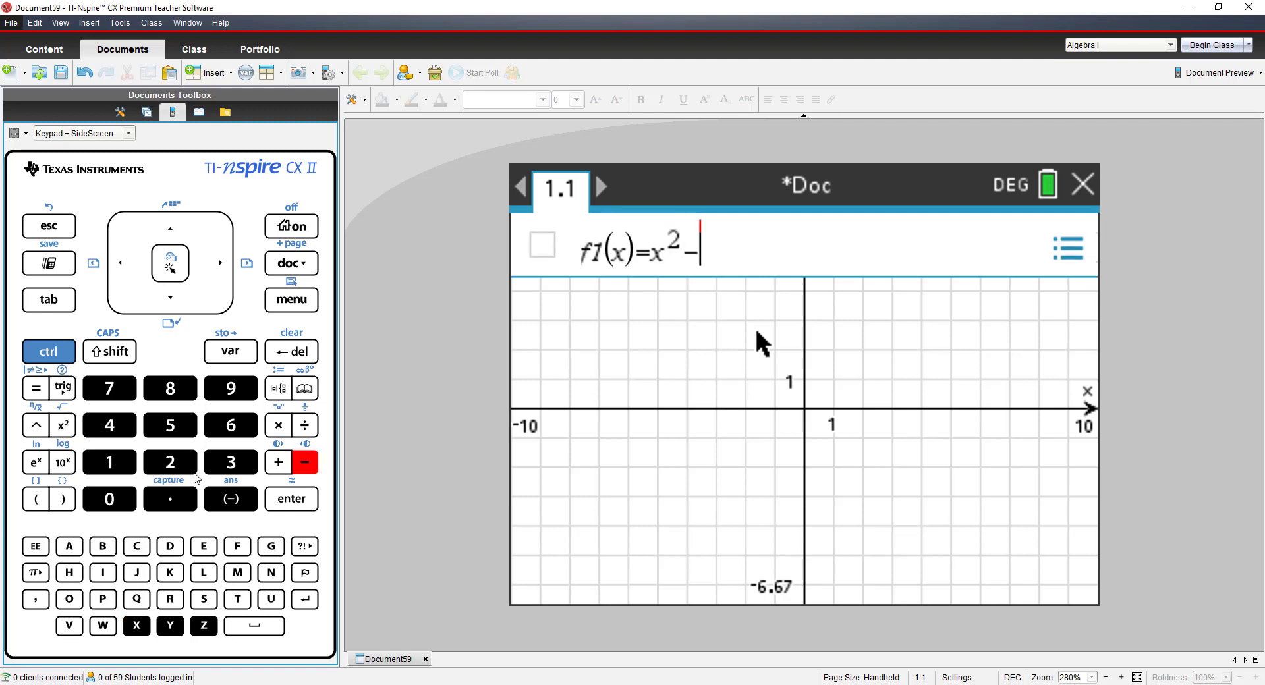
pyautogui.write('2x')
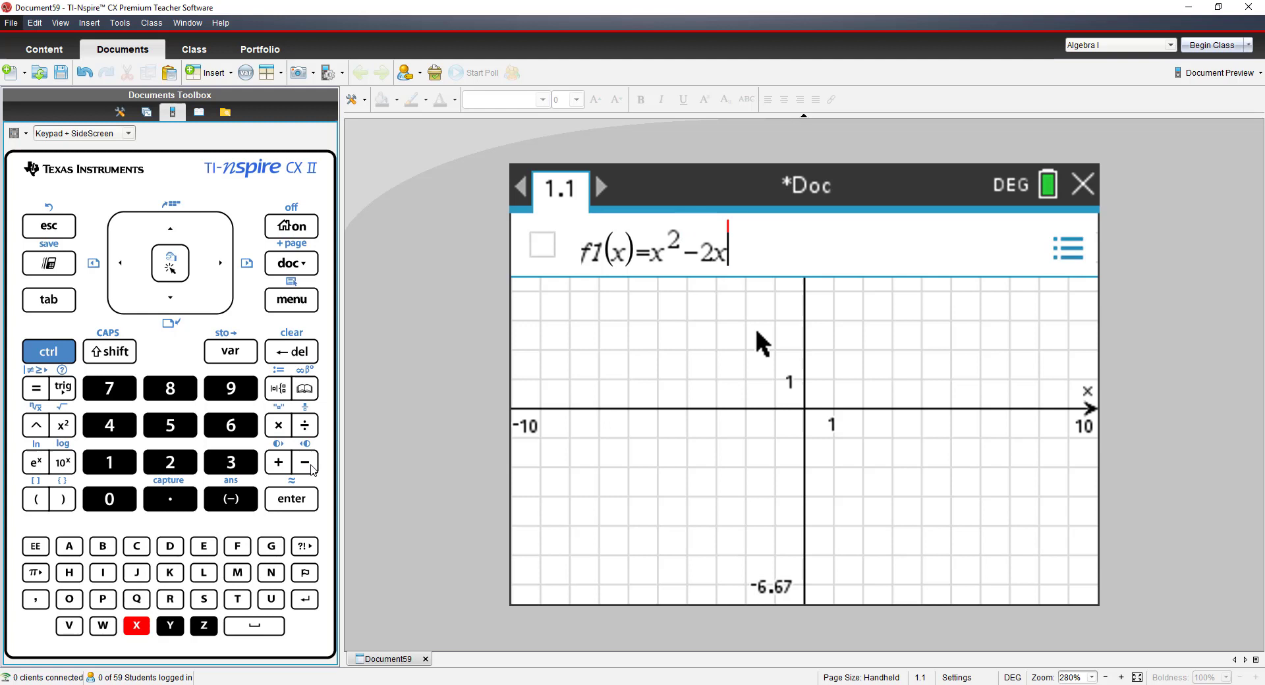
pyautogui.click(230, 463)
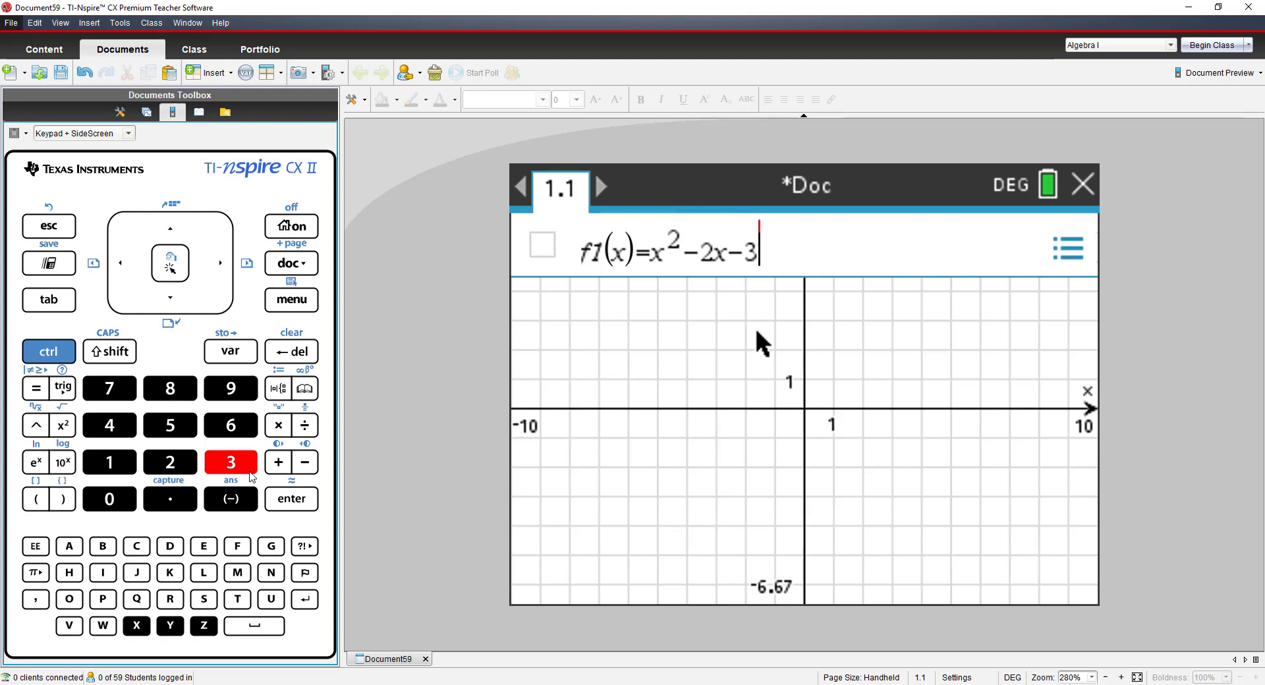
pyautogui.click(290, 499)
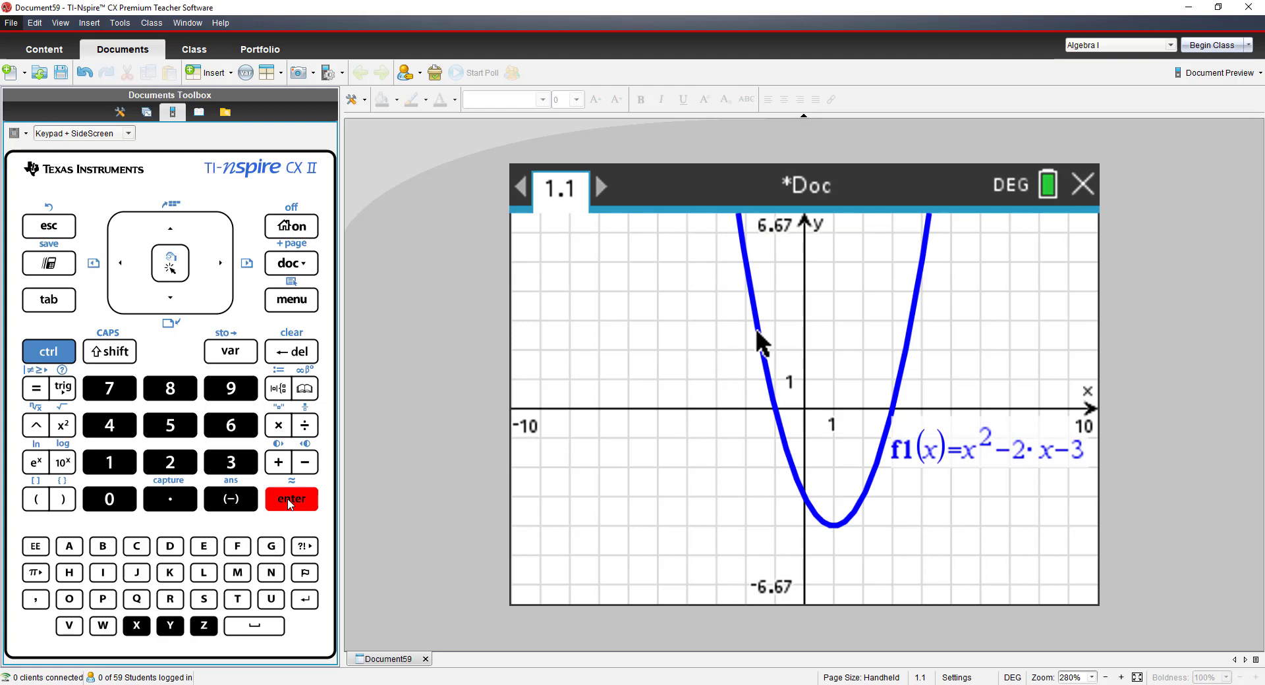
pyautogui.moveTo(283, 315)
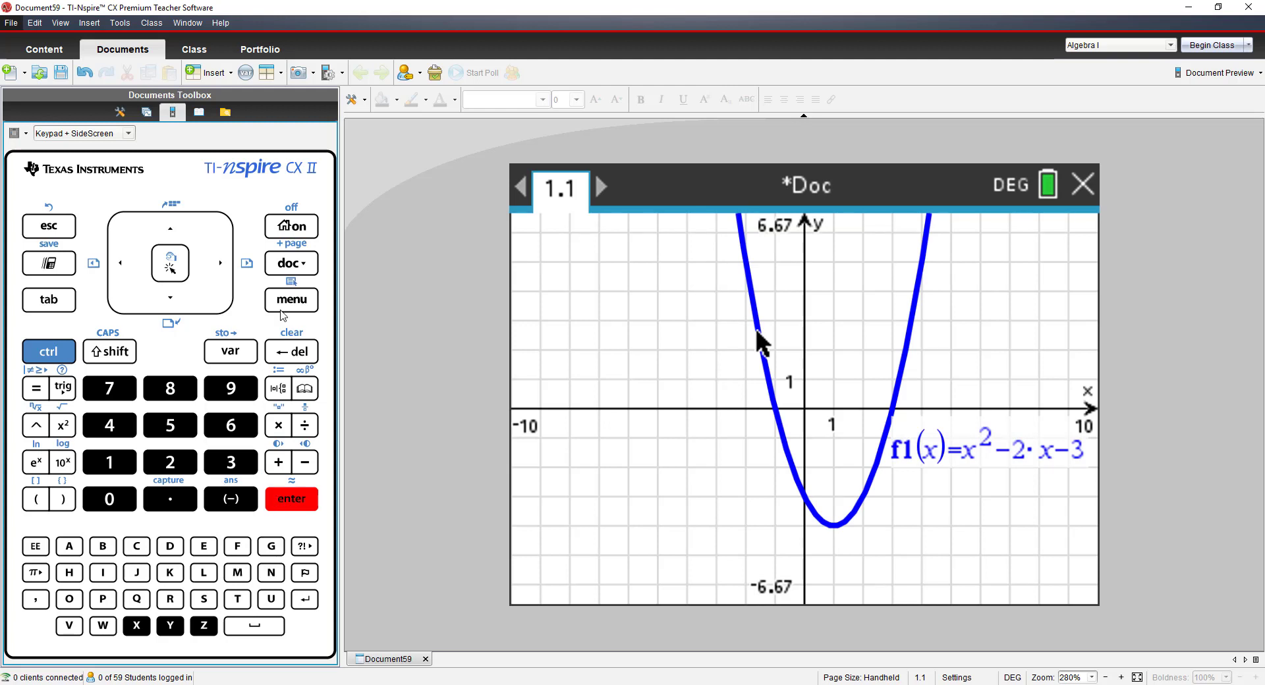
# - Use Analyze Graph > Zero to label the zeros at (−1, 0) and (3, 0)
pyautogui.click(290, 299)
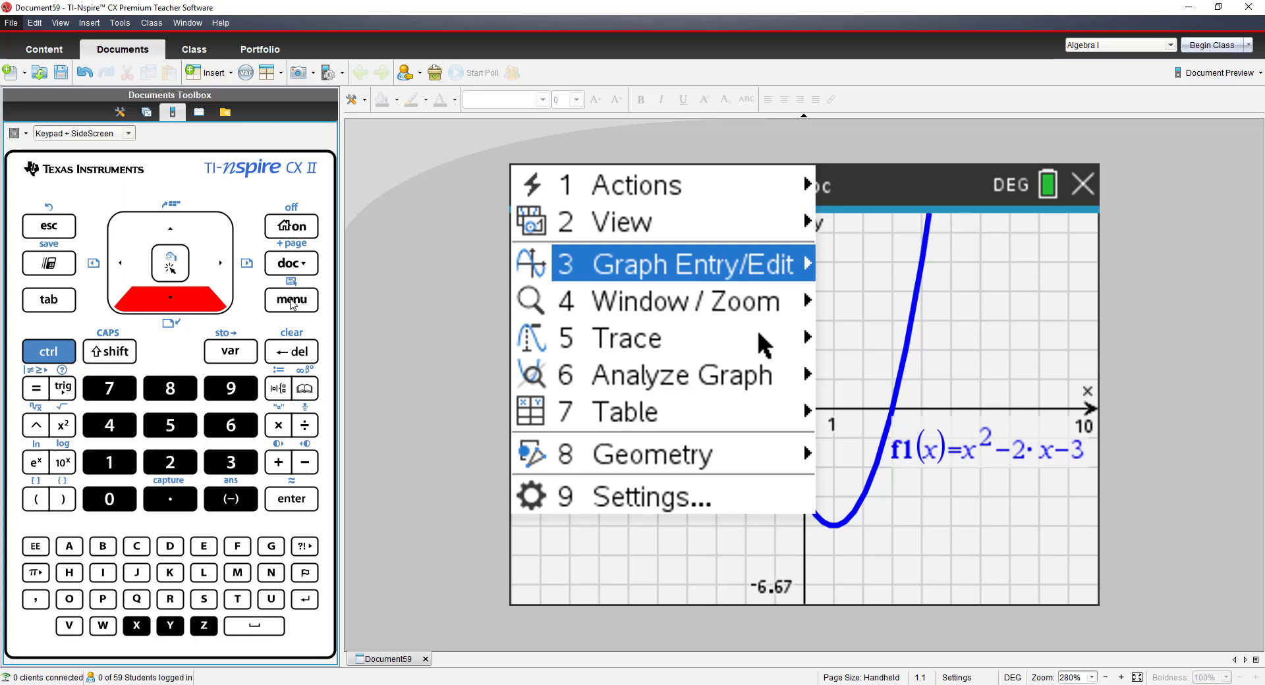
pyautogui.click(678, 374)
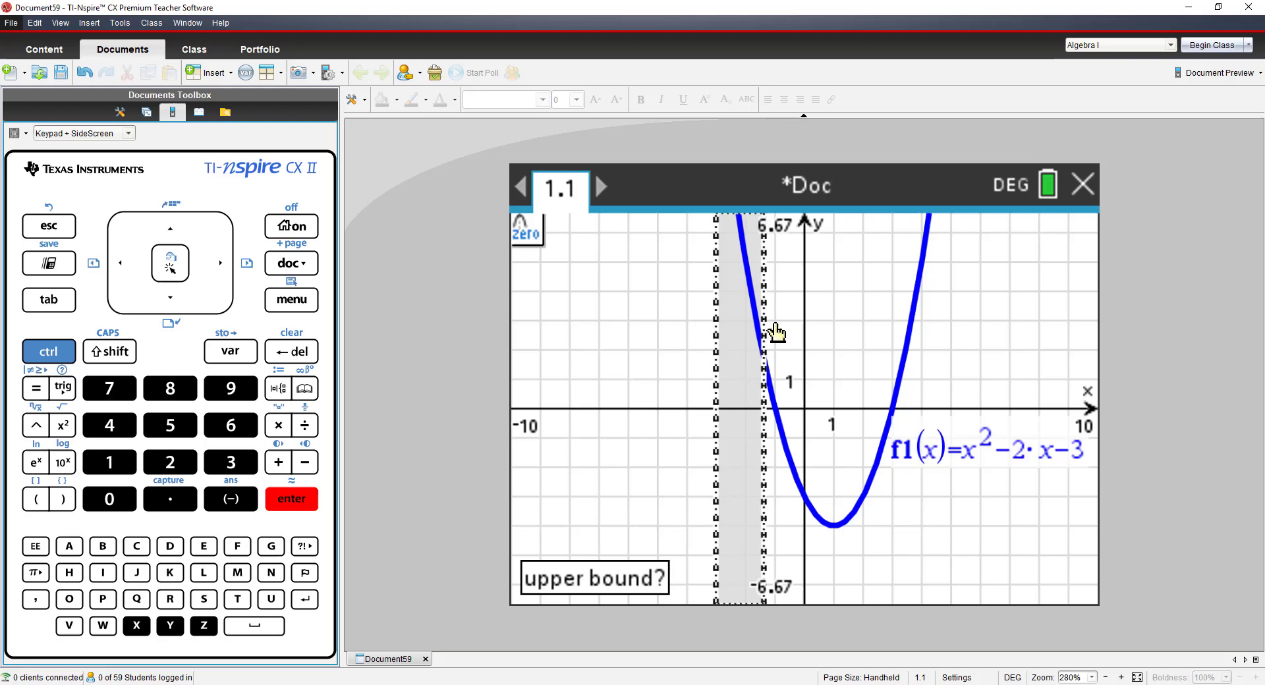
pyautogui.click(773, 331)
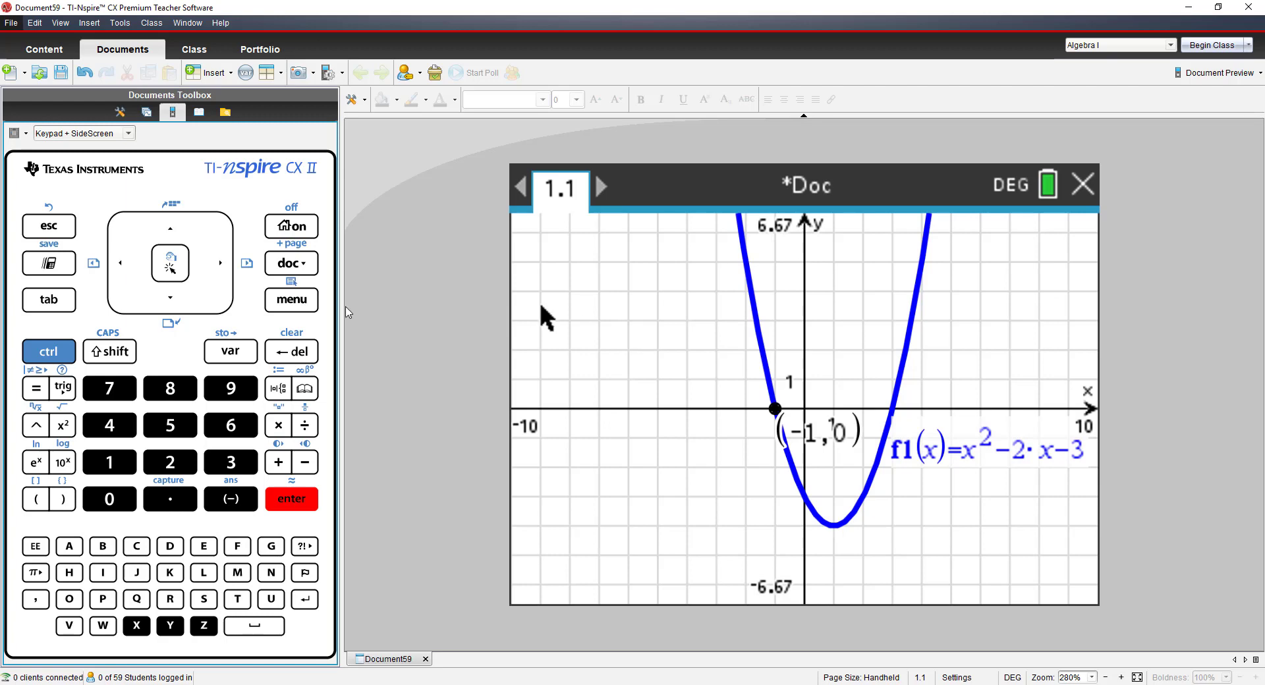
pyautogui.click(291, 299)
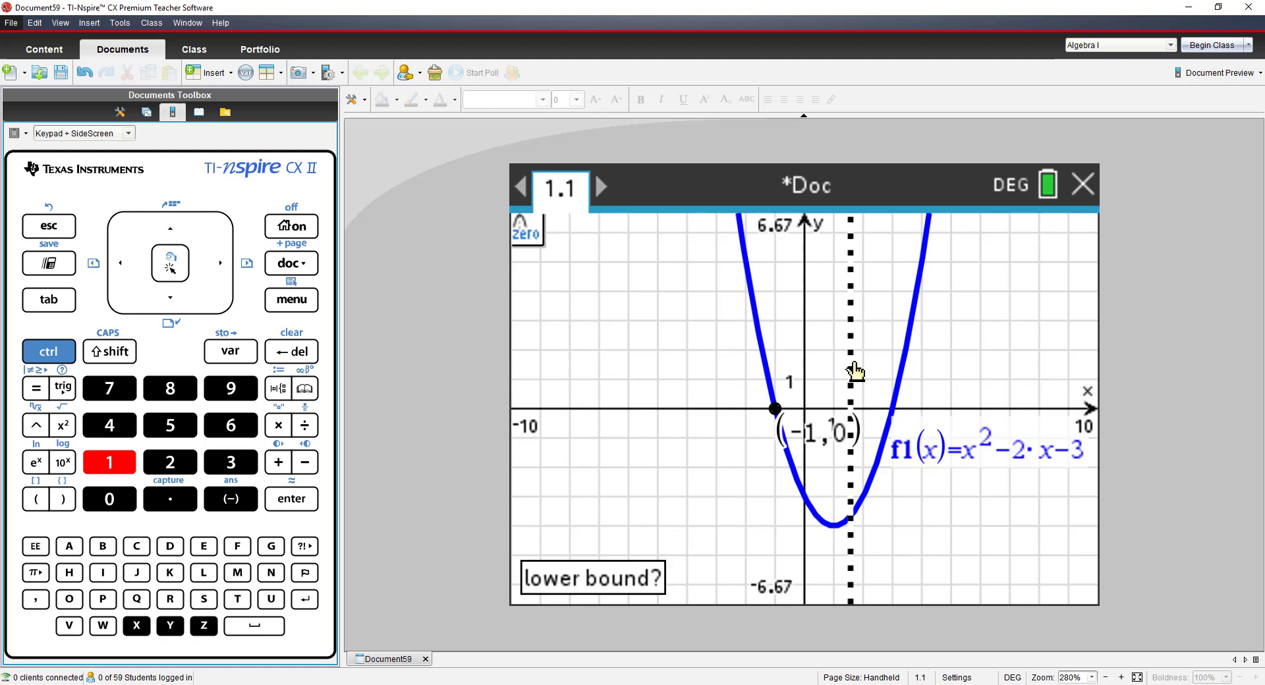
pyautogui.click(848, 367)
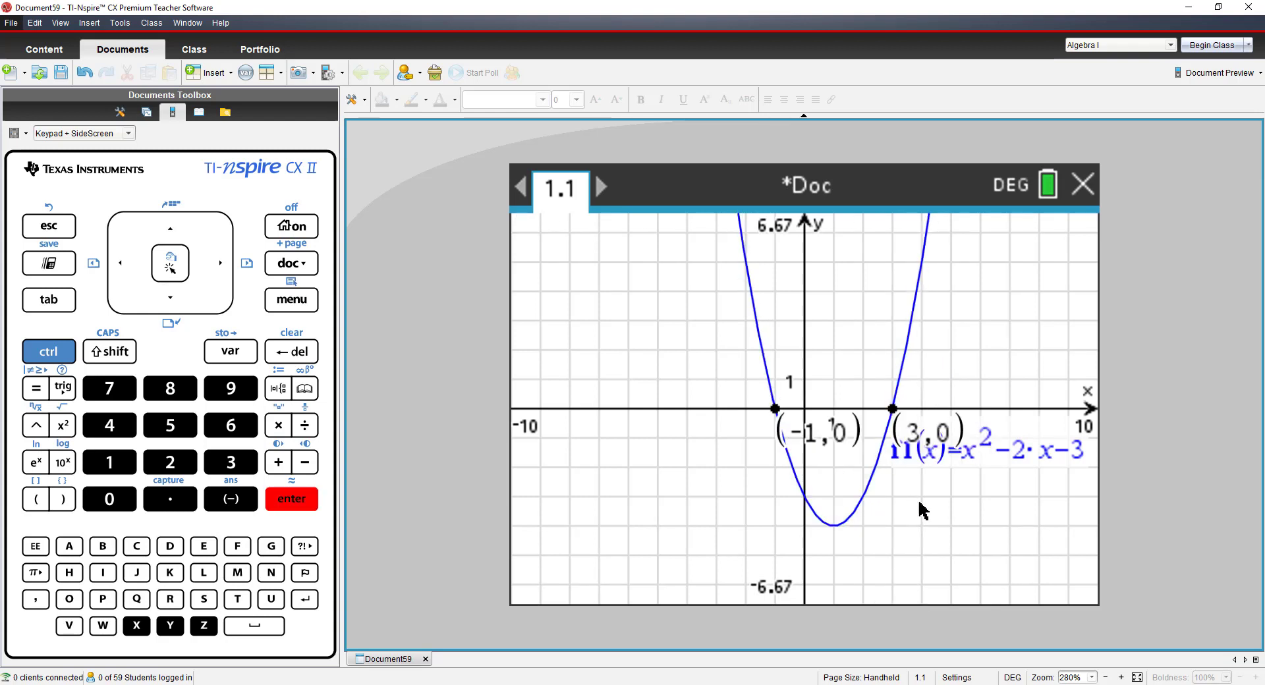
pyautogui.moveTo(932, 516)
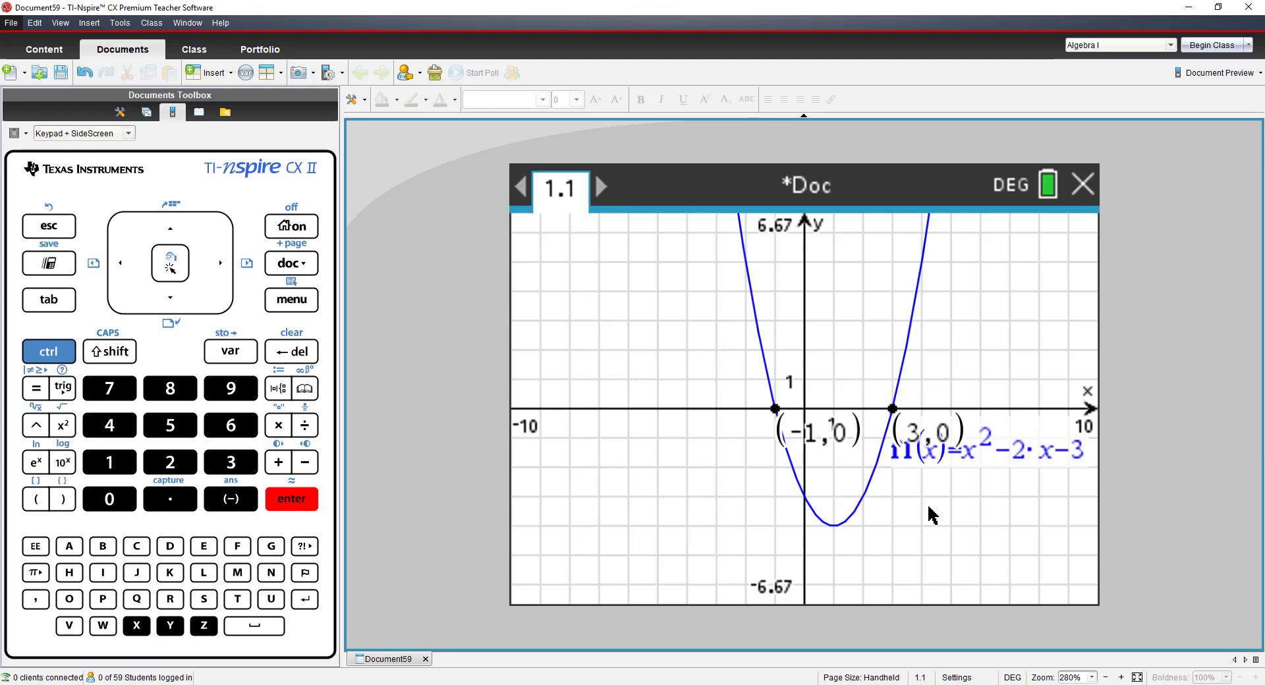
pyautogui.moveTo(261, 331)
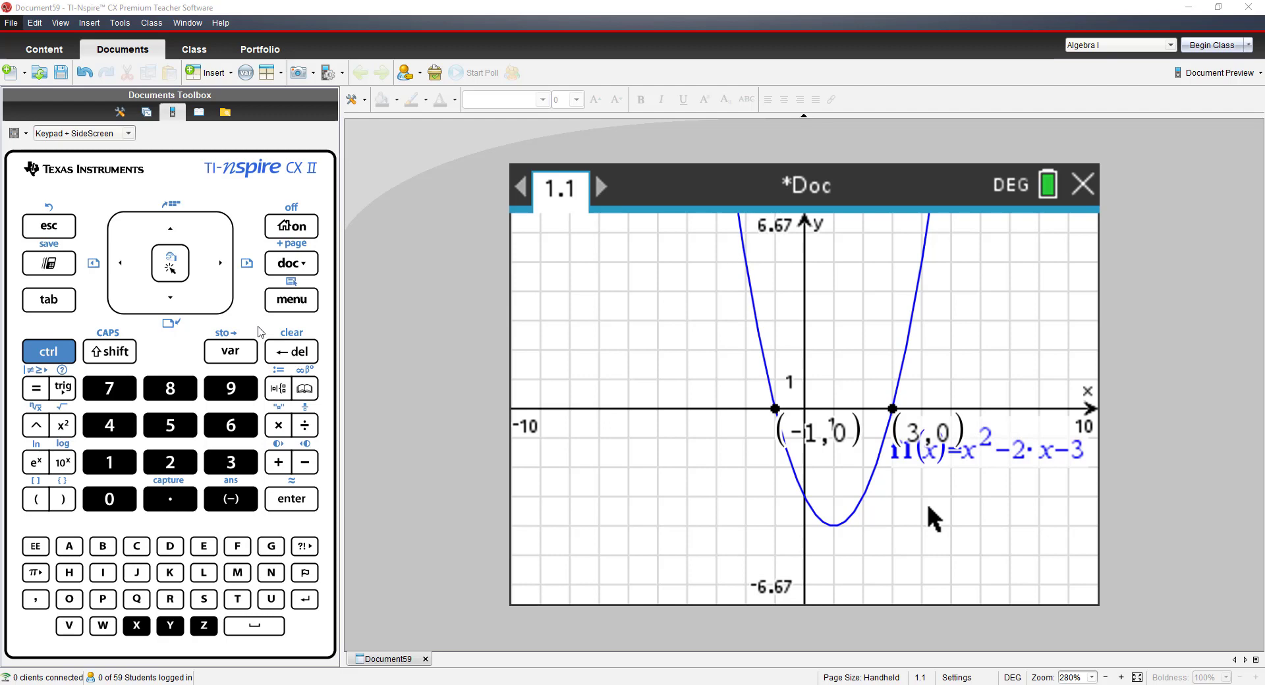
pyautogui.moveTo(290, 307)
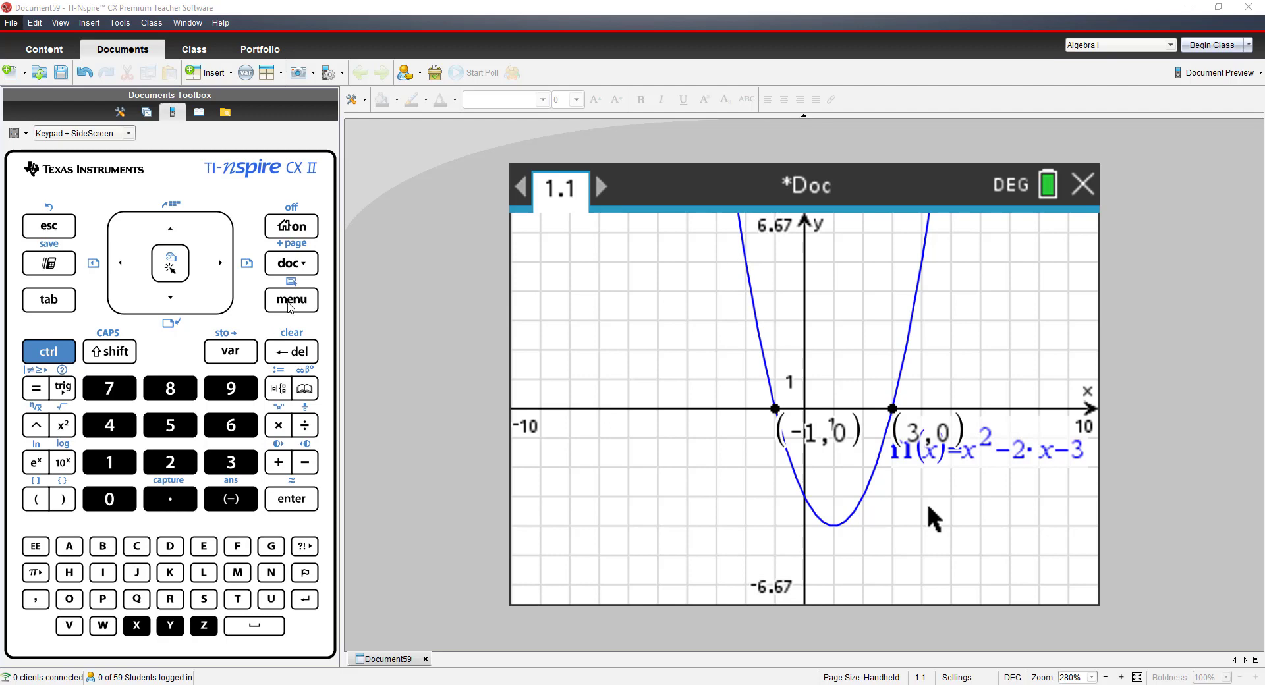
# - Run Analyze Graph > Minimum to label the vertex at (1, −4)
pyautogui.click(290, 301)
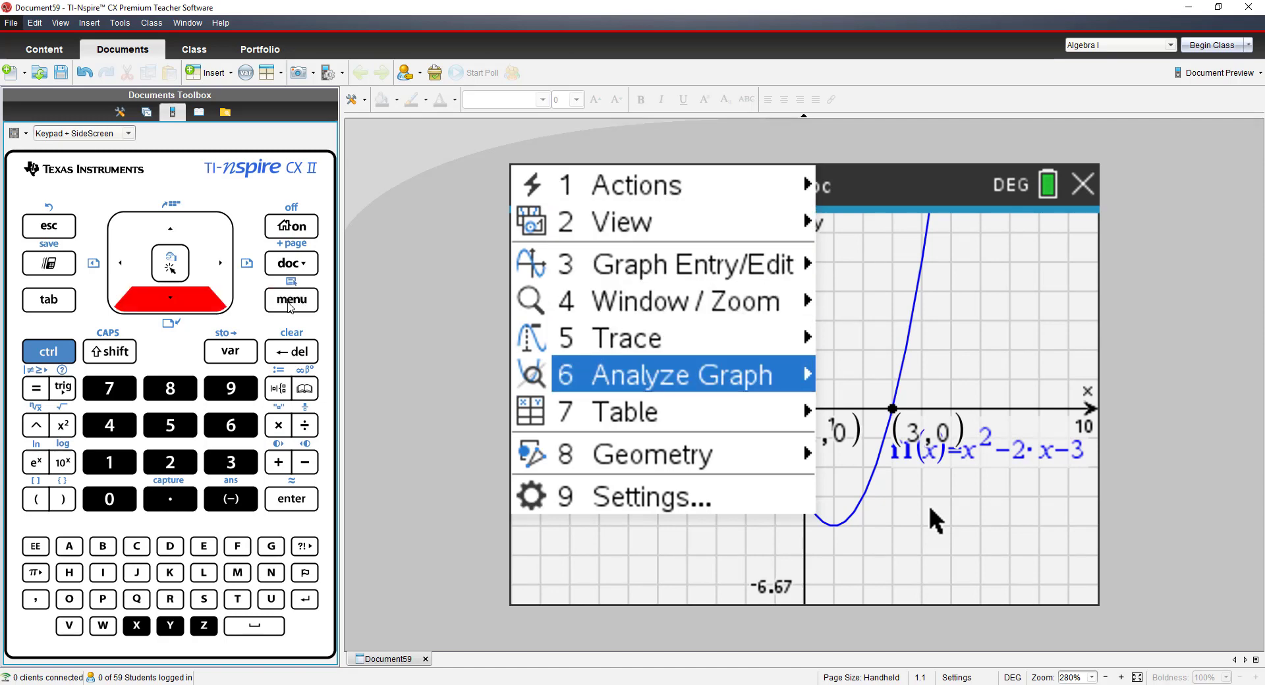
pyautogui.click(682, 374)
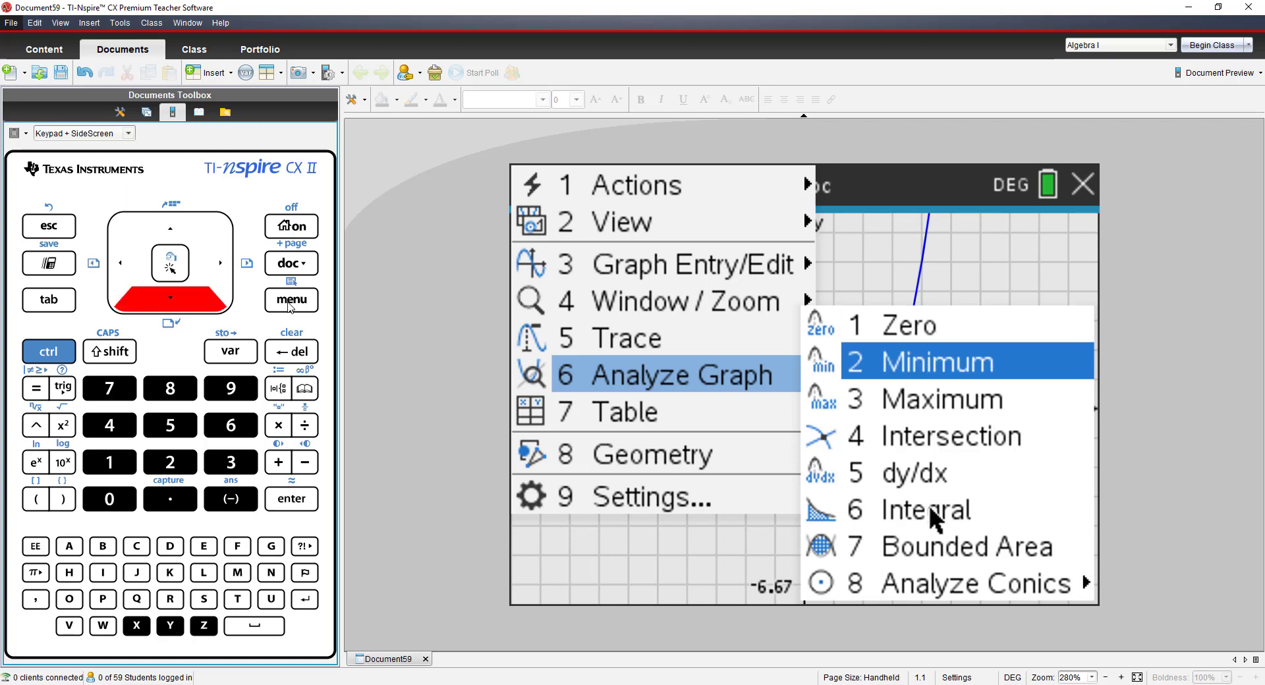
pyautogui.click(937, 362)
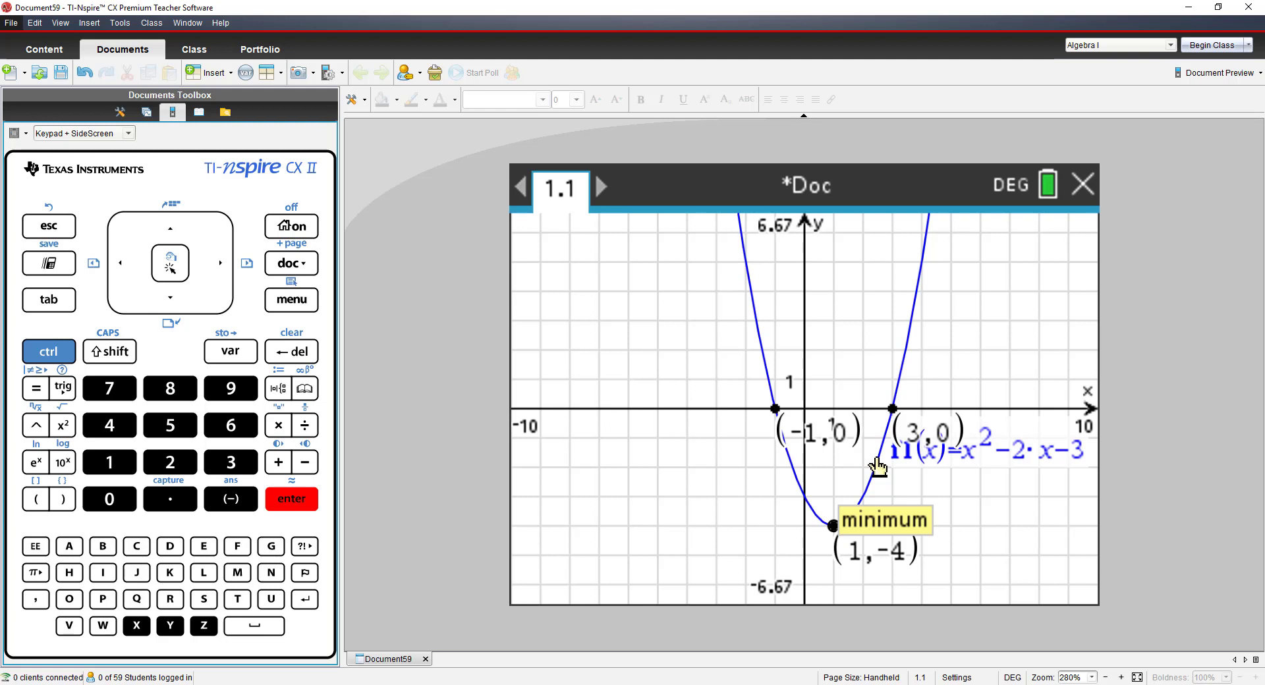
pyautogui.moveTo(255, 313)
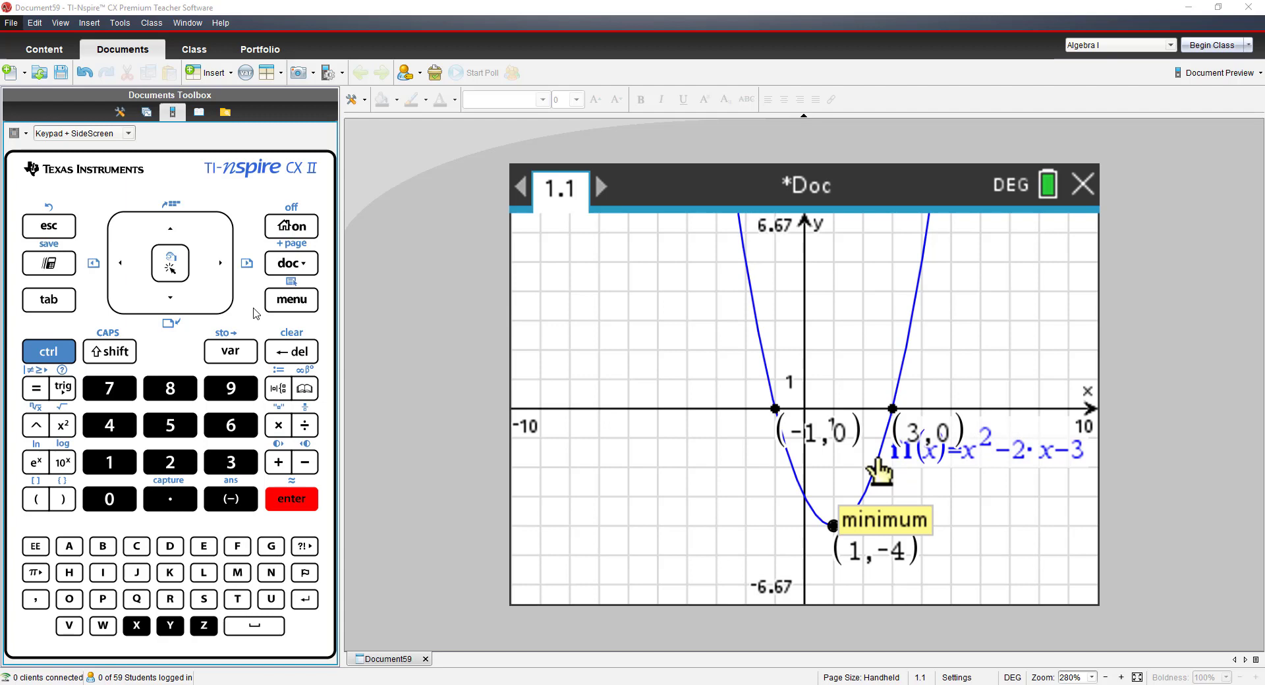
pyautogui.moveTo(291, 310)
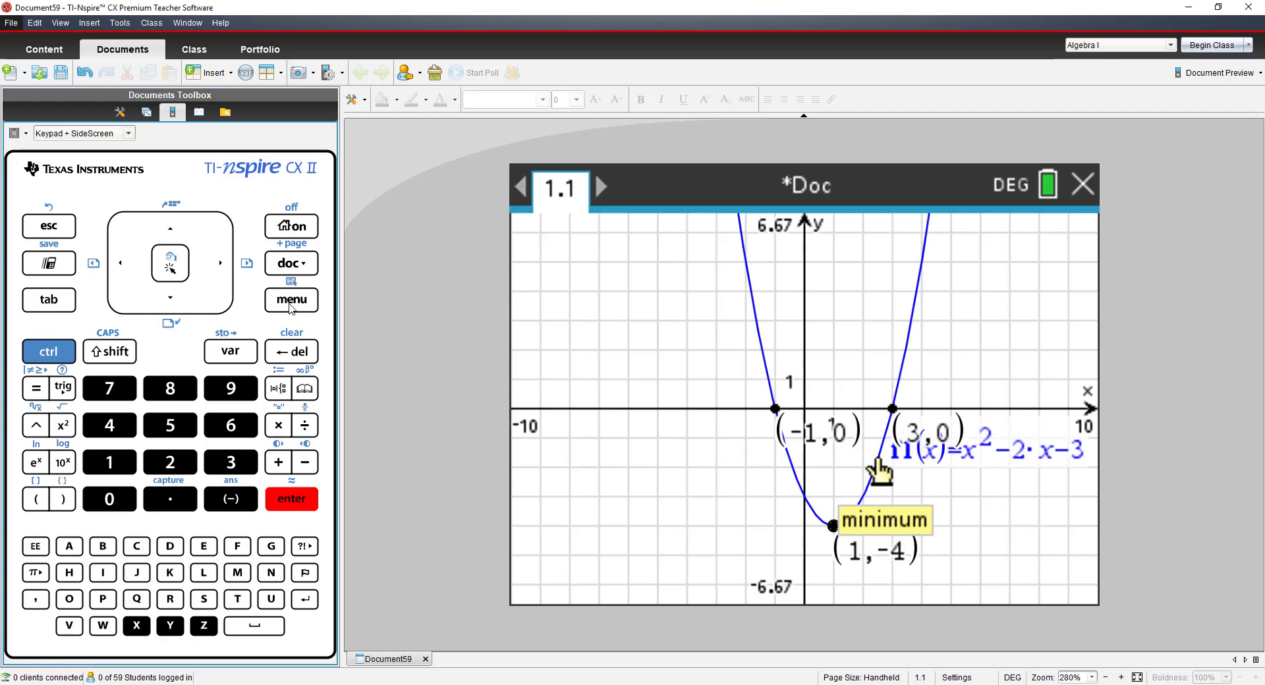
# - Activate Analyze Conics > Axes of Symmetry for the parabola, giving x=1
pyautogui.click(289, 299)
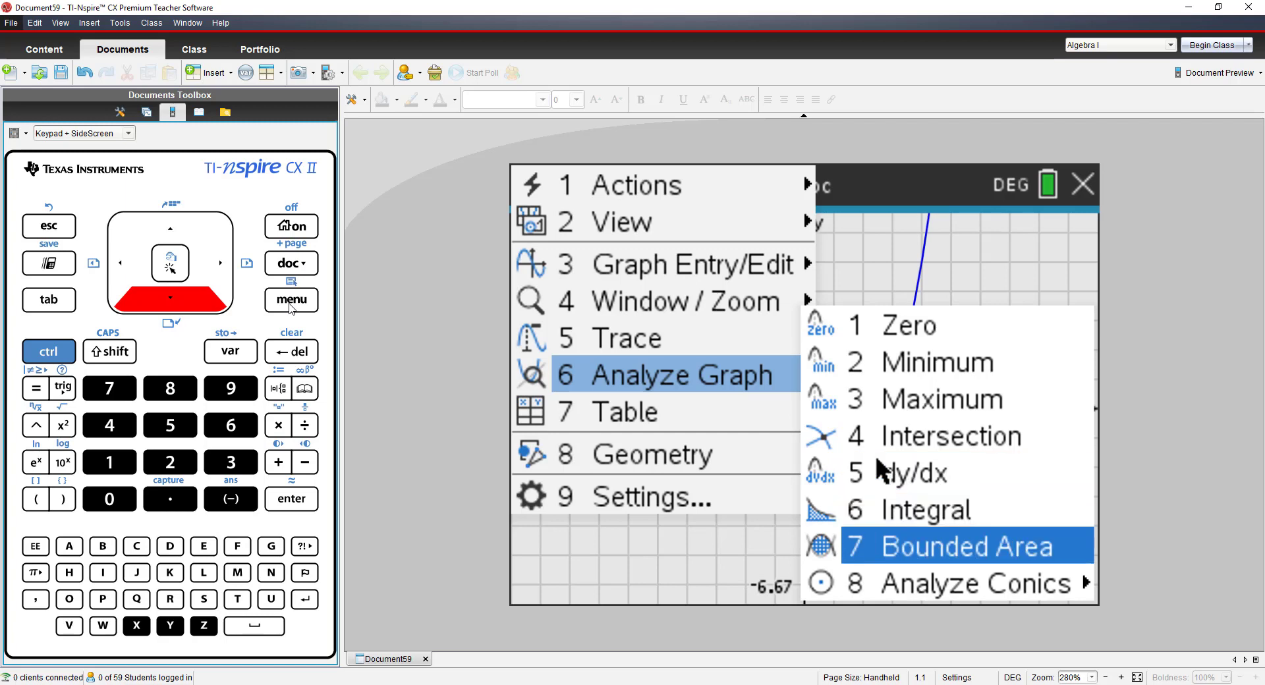
pyautogui.click(966, 583)
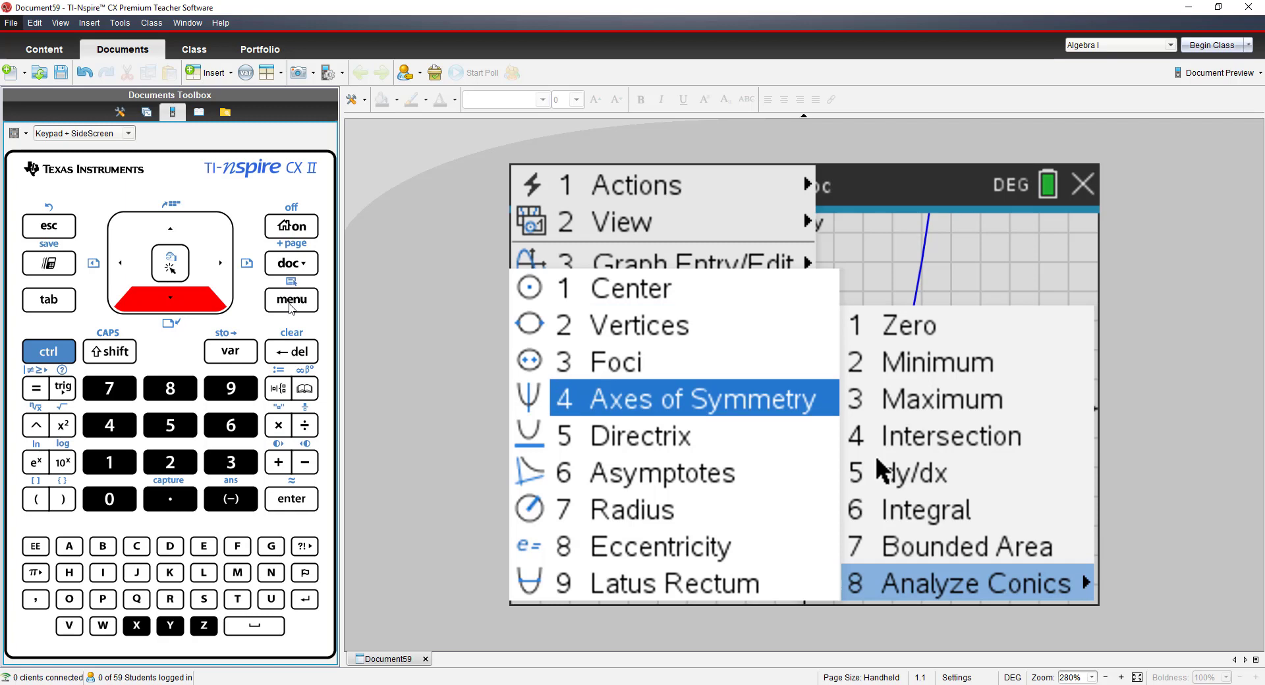
pyautogui.click(691, 398)
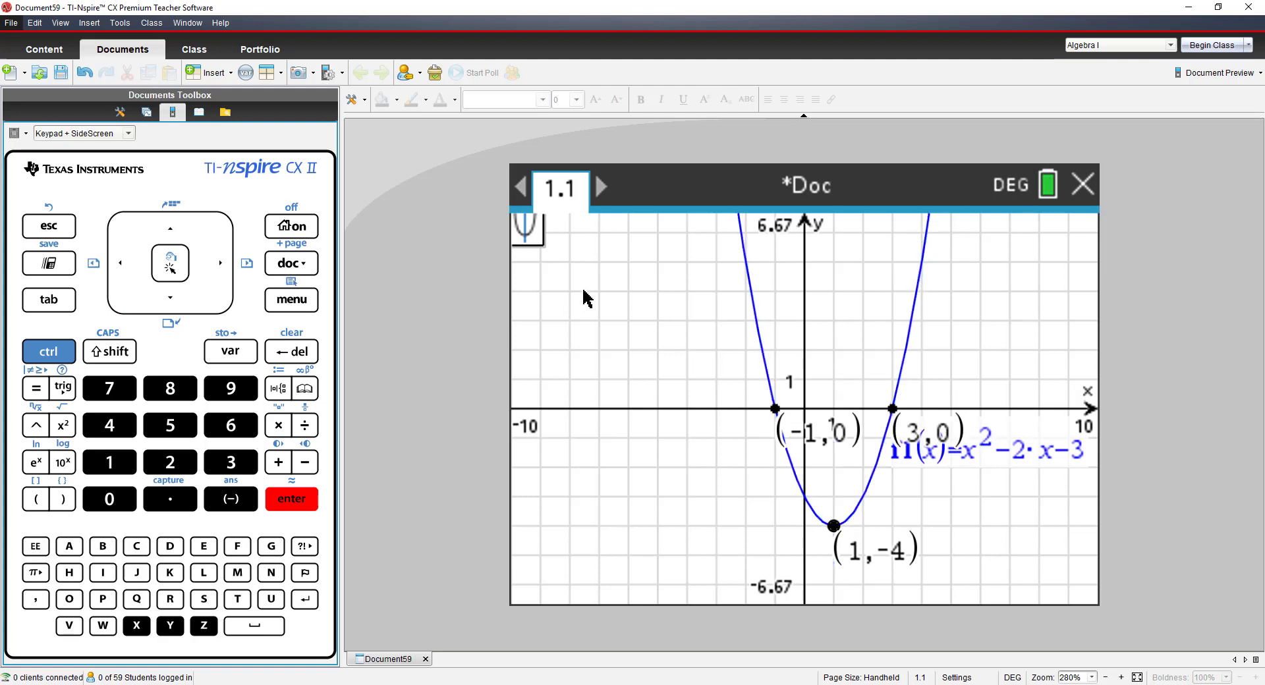
pyautogui.moveTo(747, 279)
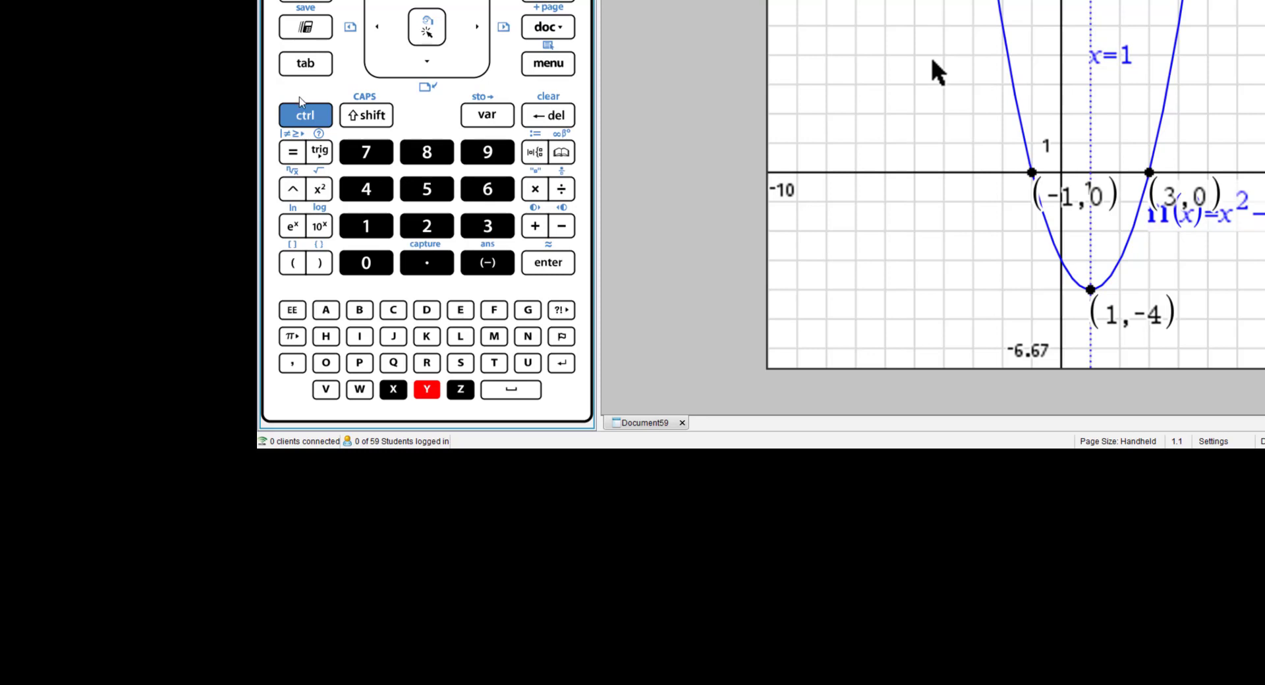
# - Undo the axis of symmetry, the minimum, and the zeros at (3, 0) and (−1, 0)
pyautogui.click(305, 114)
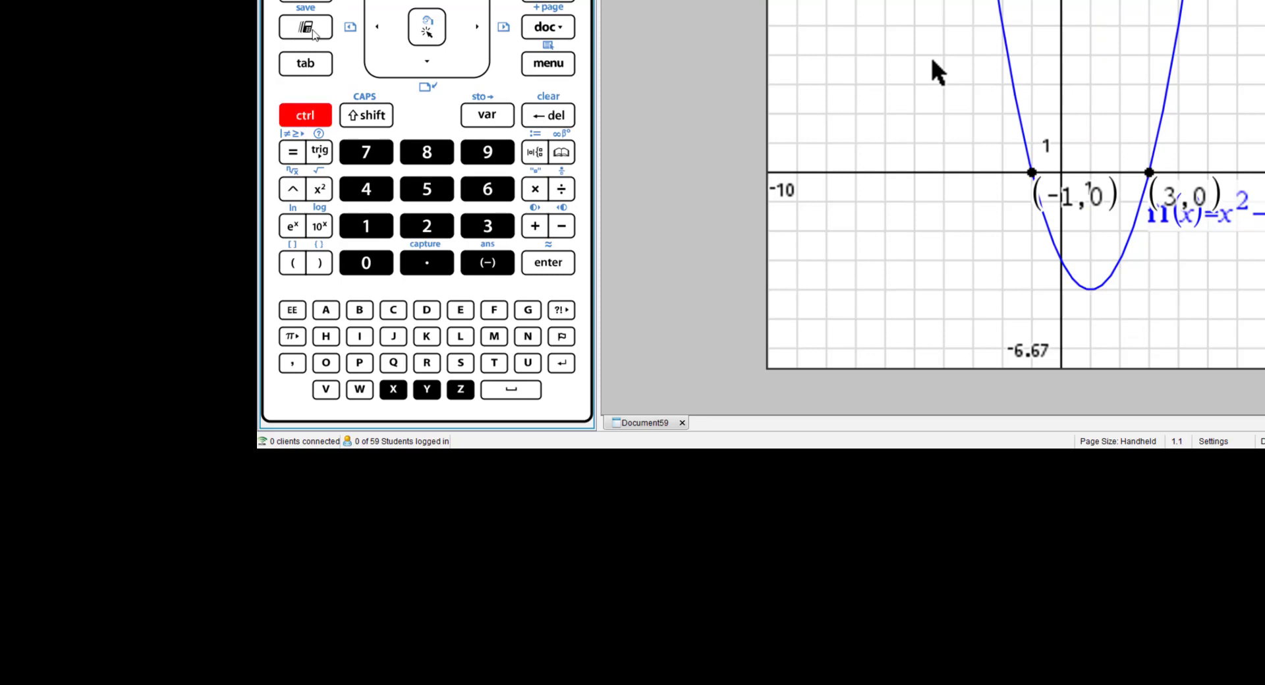
pyautogui.click(305, 115)
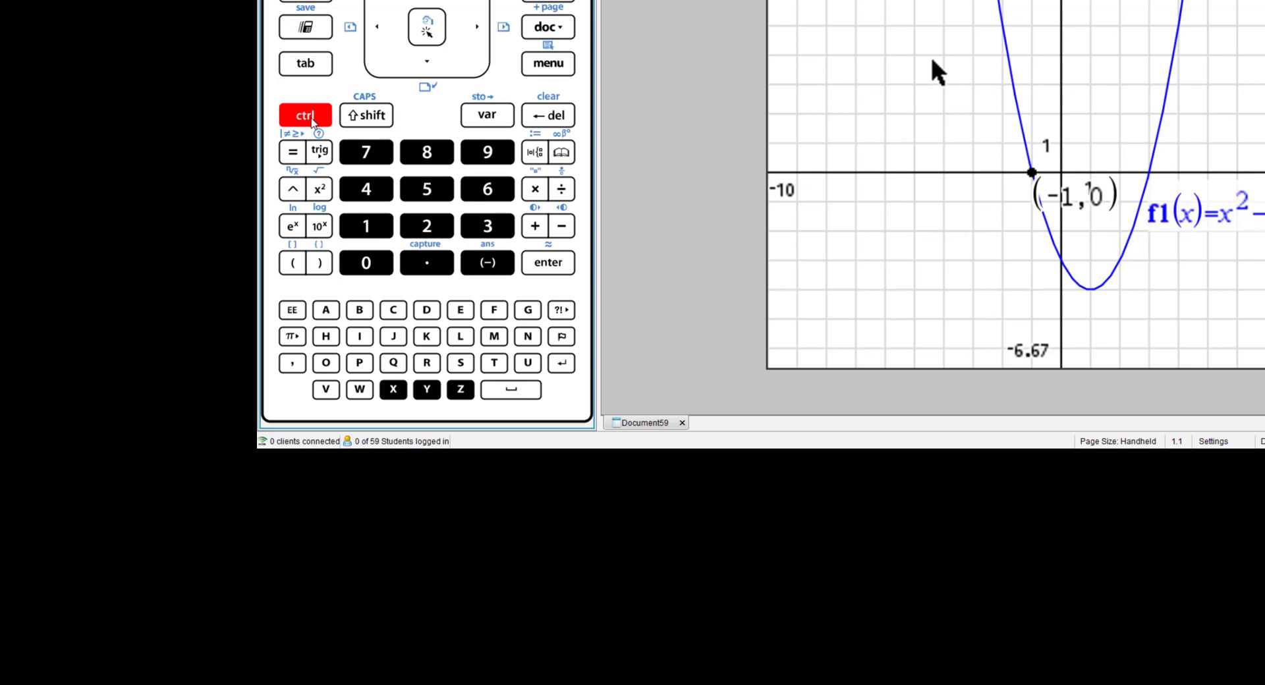
pyautogui.click(305, 115)
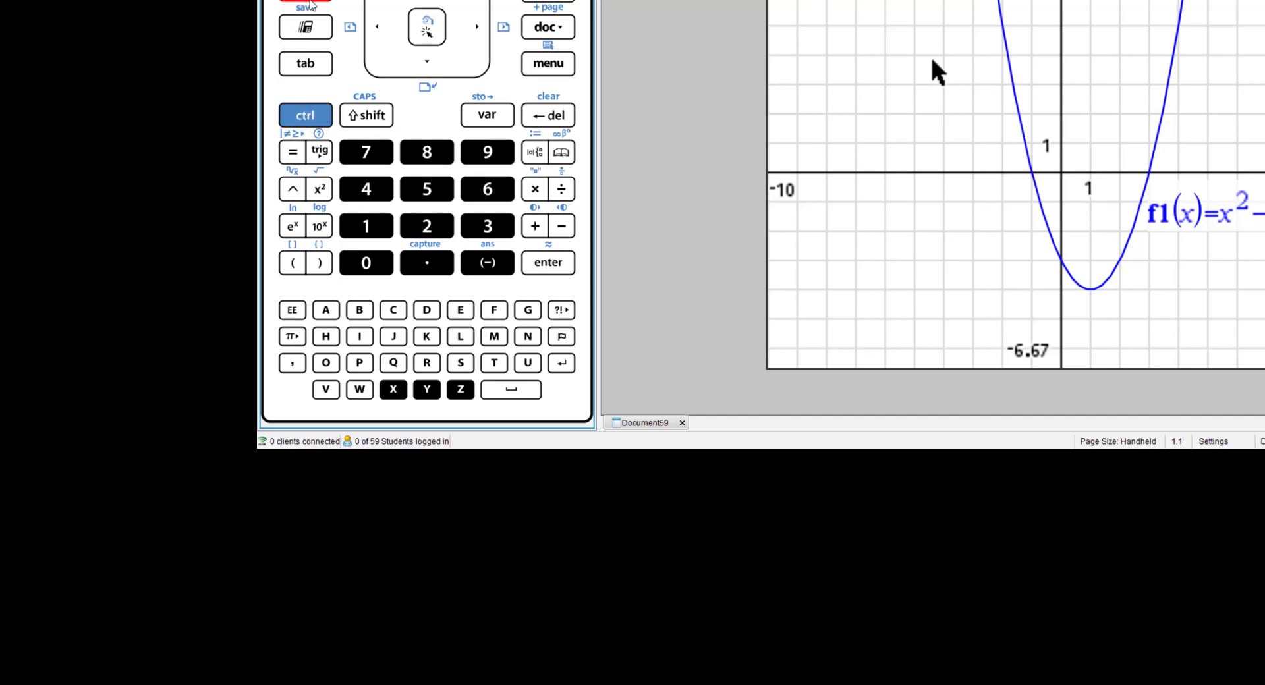
# - Graph-trace f1, marking the zeros (3, 0), (−1, 0) and minimum (1, −4)
pyautogui.click(548, 63)
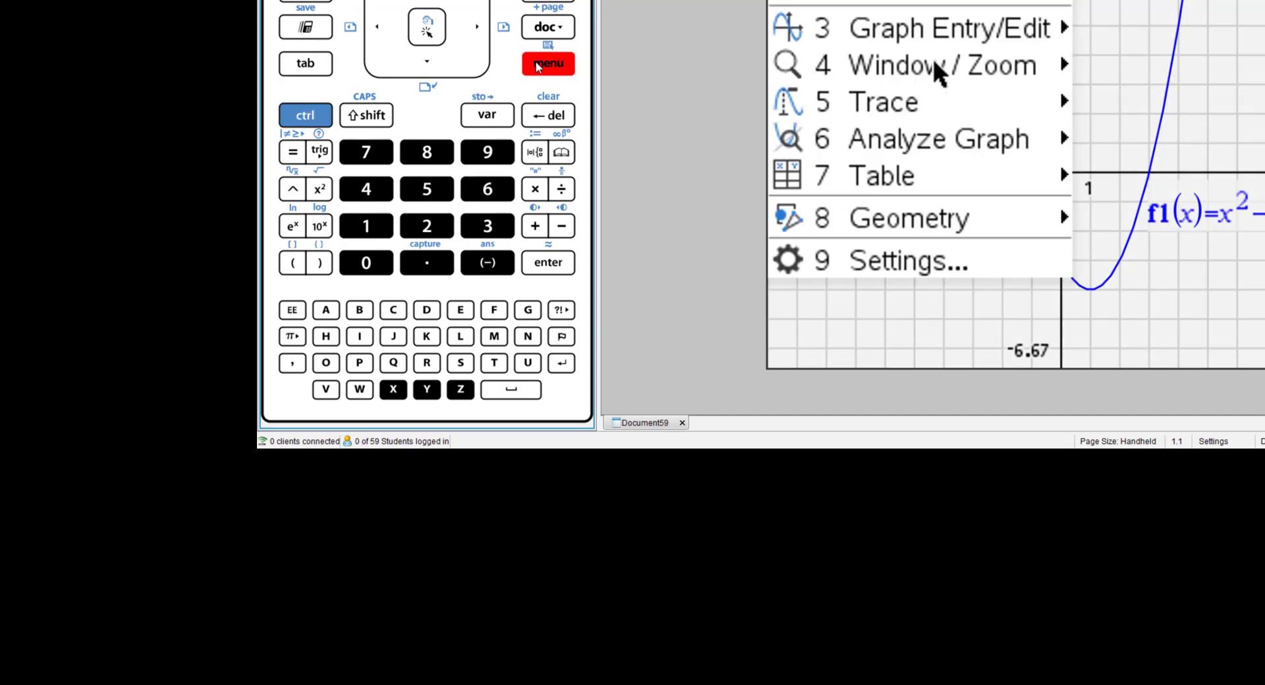
pyautogui.moveTo(441, 184)
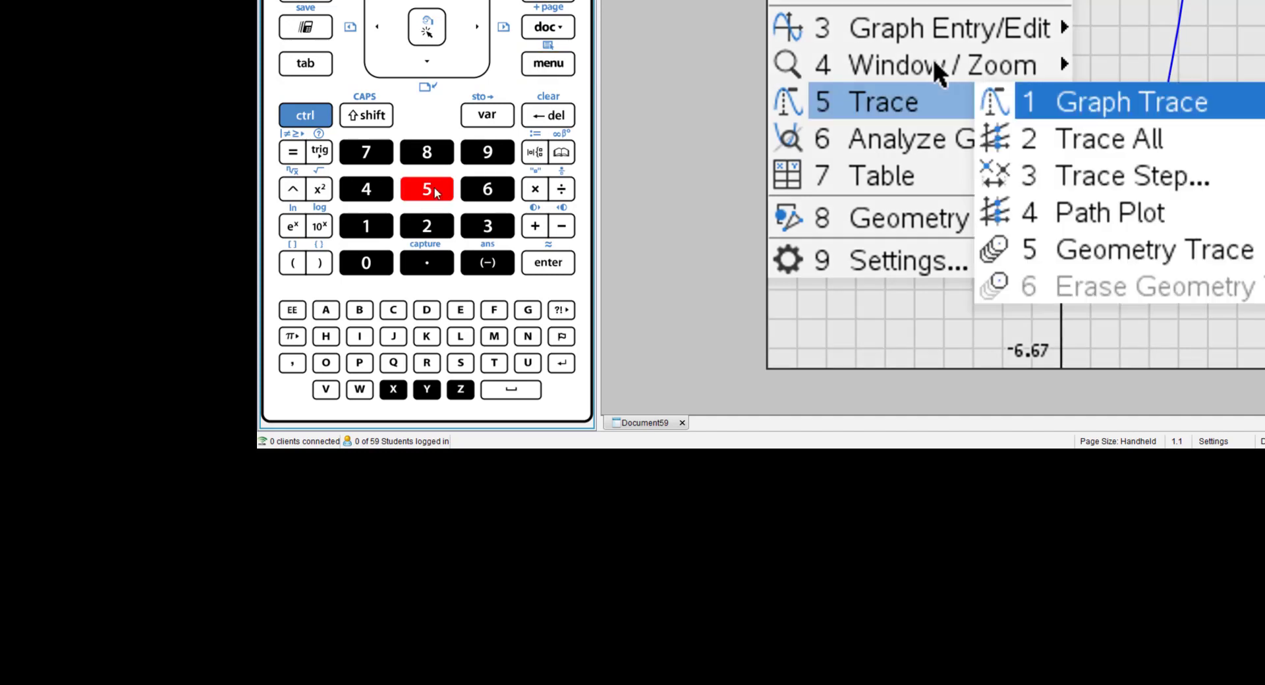
pyautogui.moveTo(381, 234)
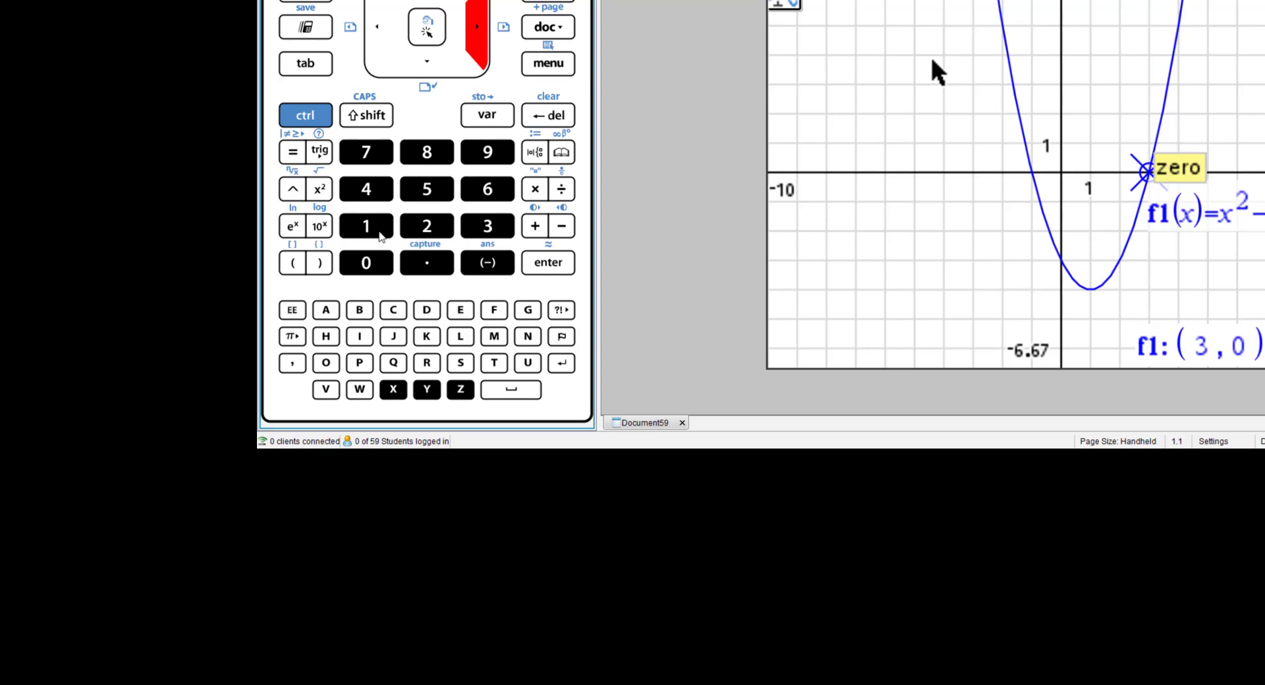
pyautogui.click(547, 262)
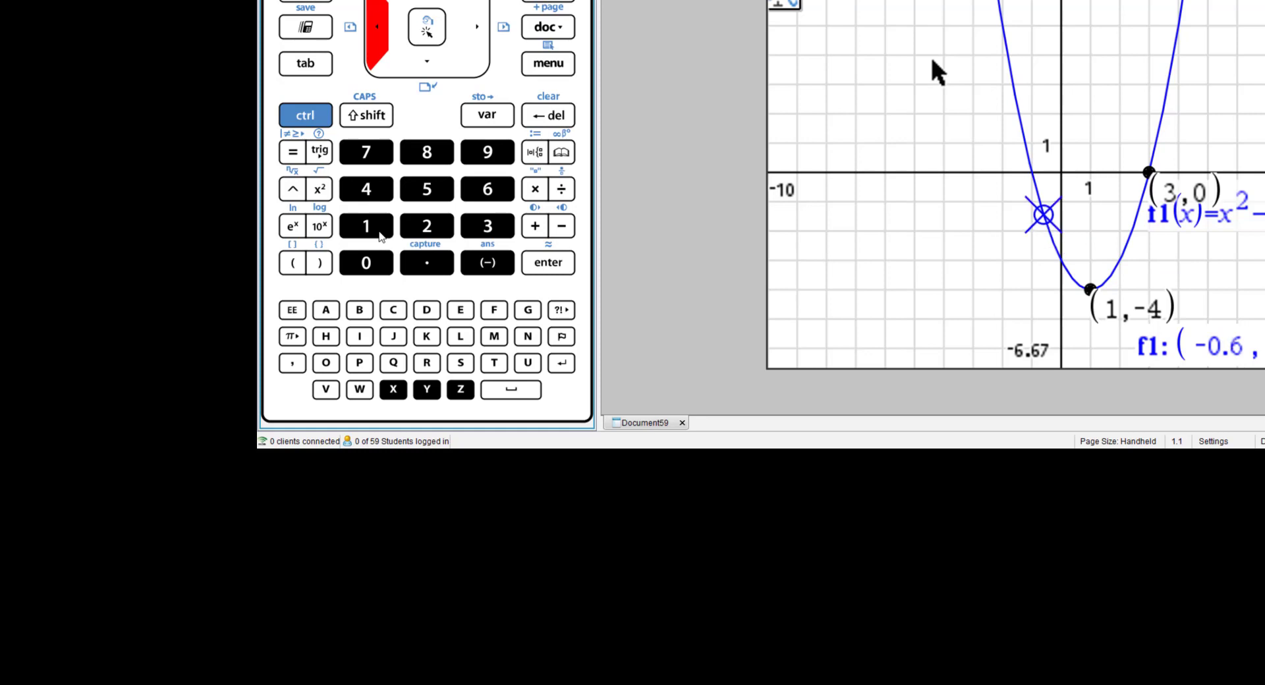
pyautogui.click(548, 263)
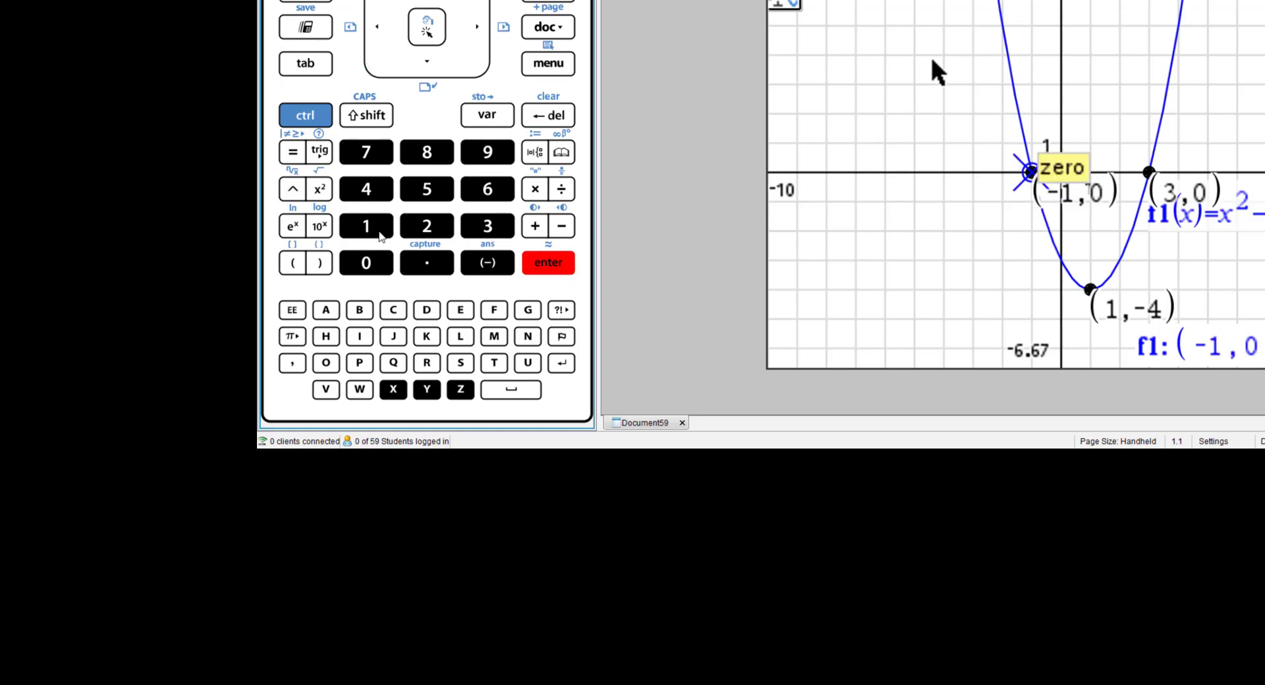